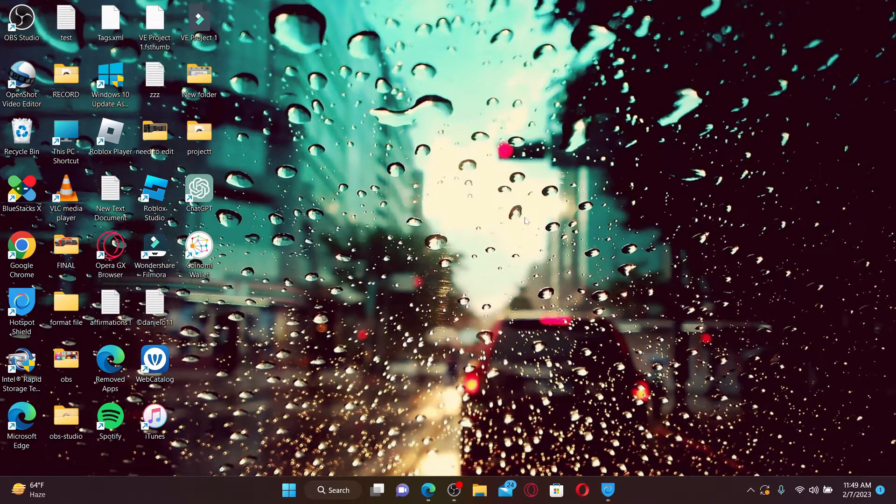
mouse_move(429, 390)
type("beehive")
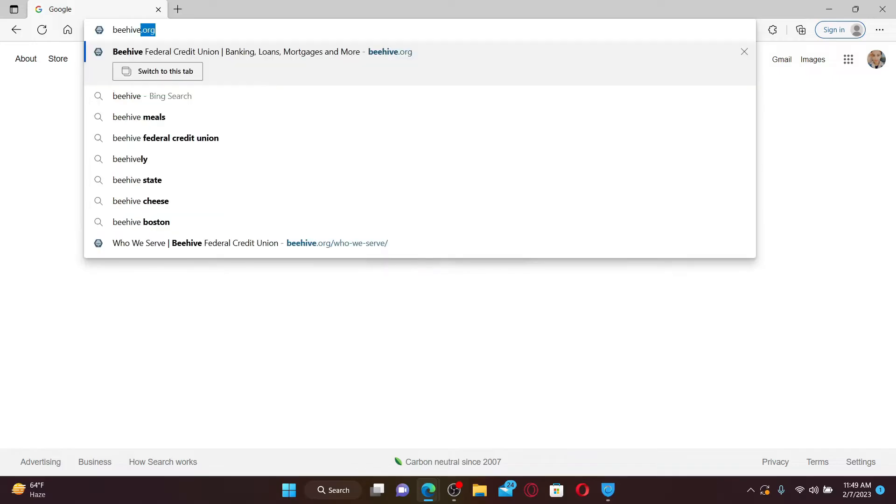
- Load the beehive.org suggestion to reach the Who We Serve page
key("Return")
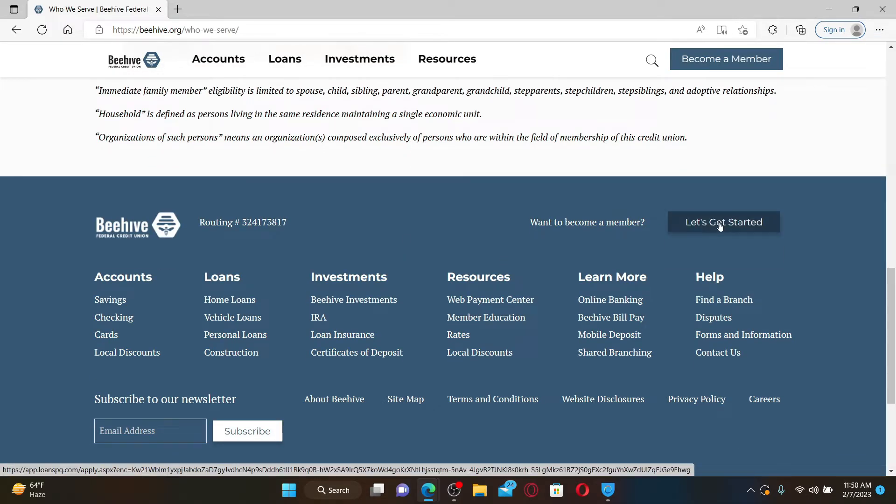
- Begin a New Account Request for a personal account from Let's Get Started
left_click(723, 223)
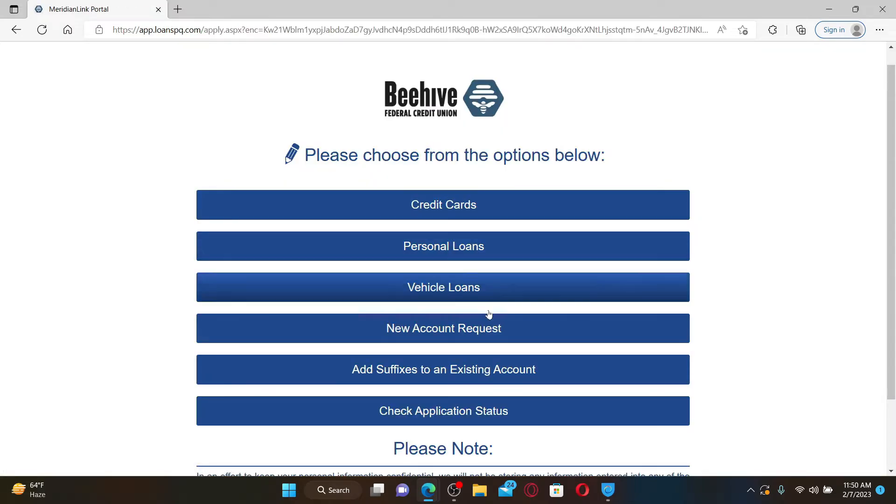
mouse_move(443, 204)
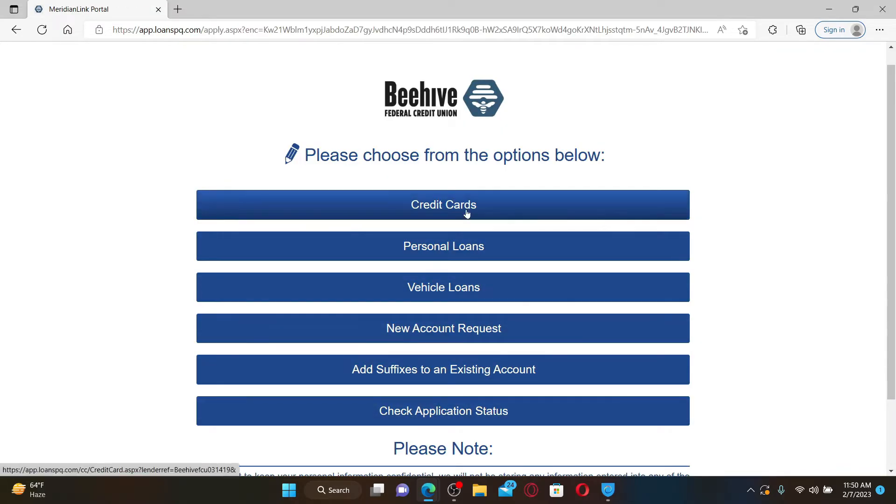
mouse_move(443, 328)
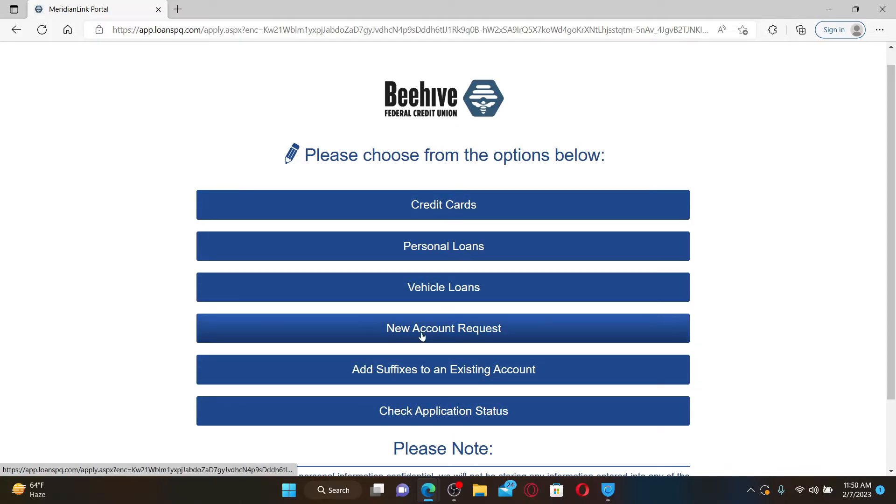
left_click(443, 328)
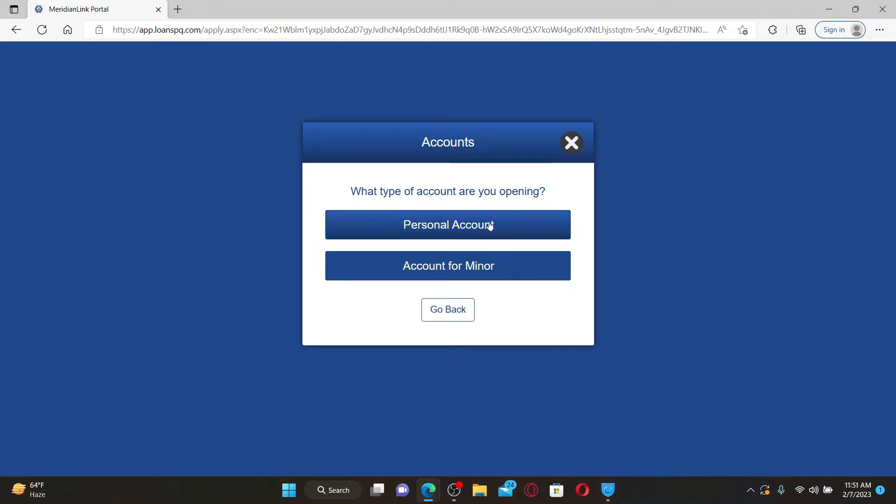
left_click(447, 224)
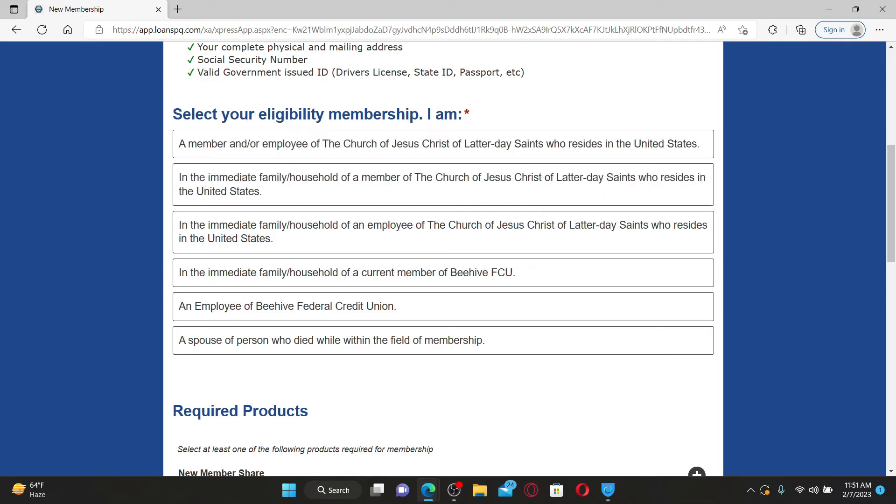
- Expand the Member Share details under Required Products
scroll("down", 3)
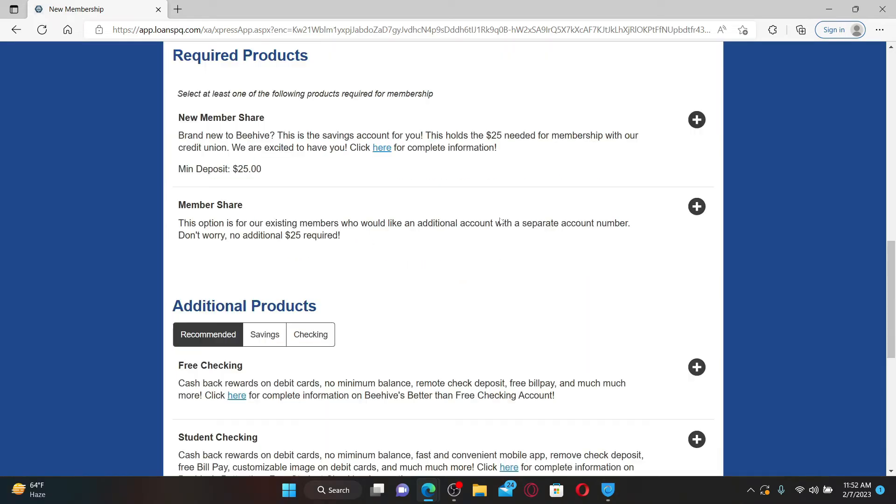
mouse_move(459, 154)
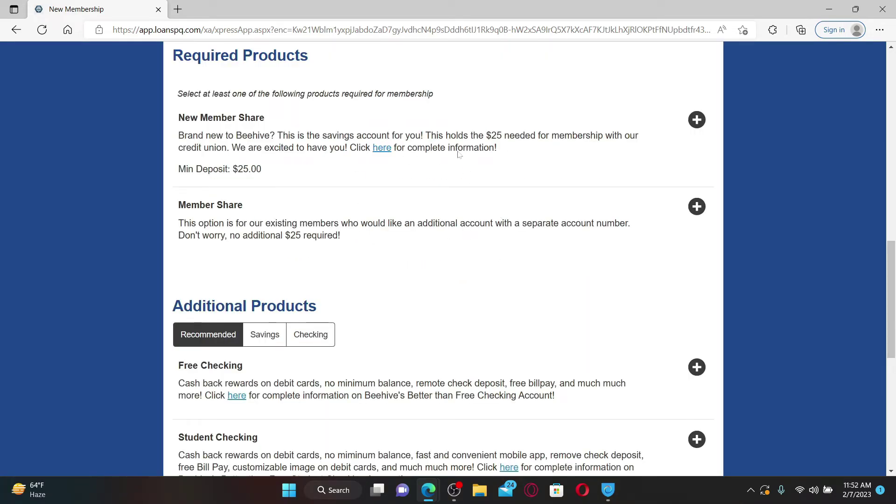
left_click(695, 206)
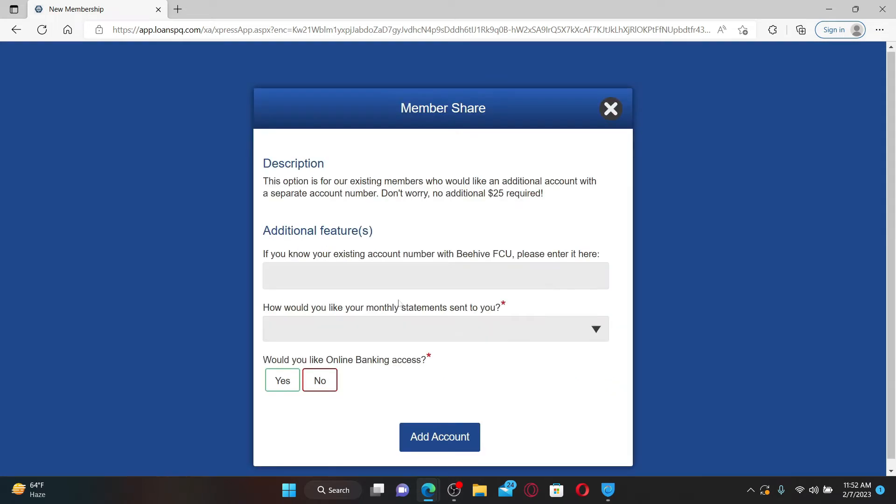
mouse_move(399, 303)
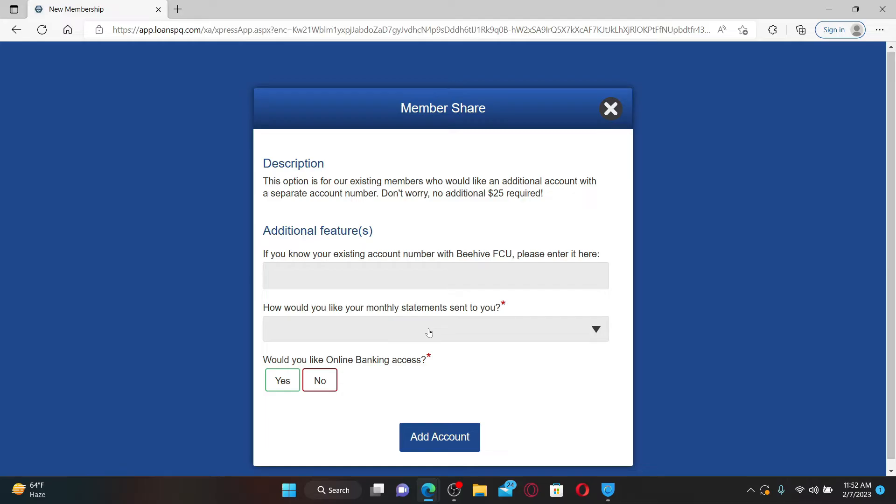
mouse_move(440, 437)
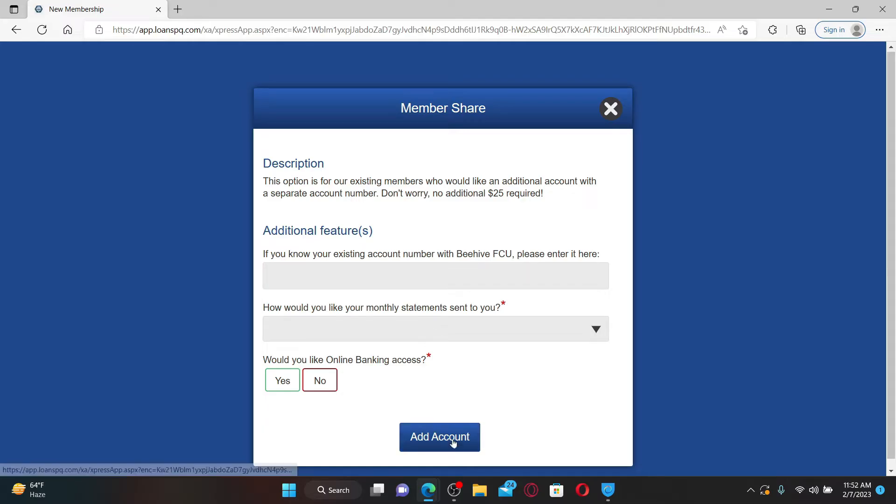
- Close Member Share details, add Savings Account, Money Market and Pocket Change, then continue
left_click(438, 437)
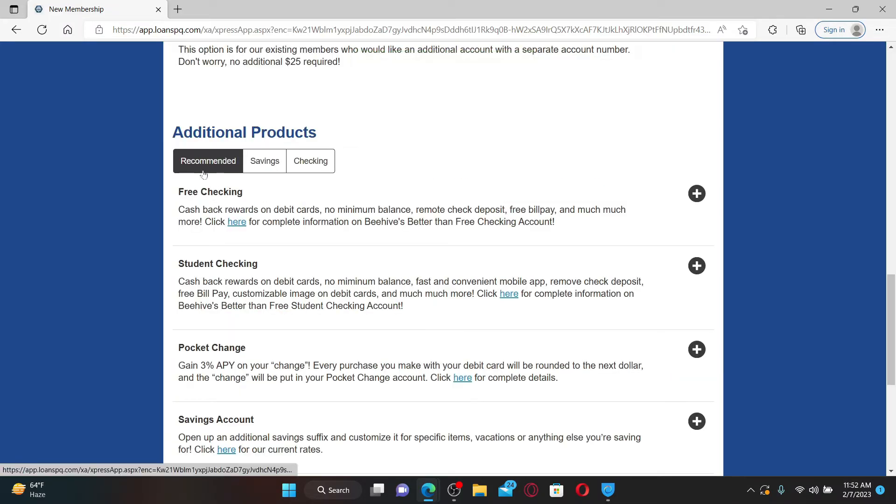
scroll("down", 3)
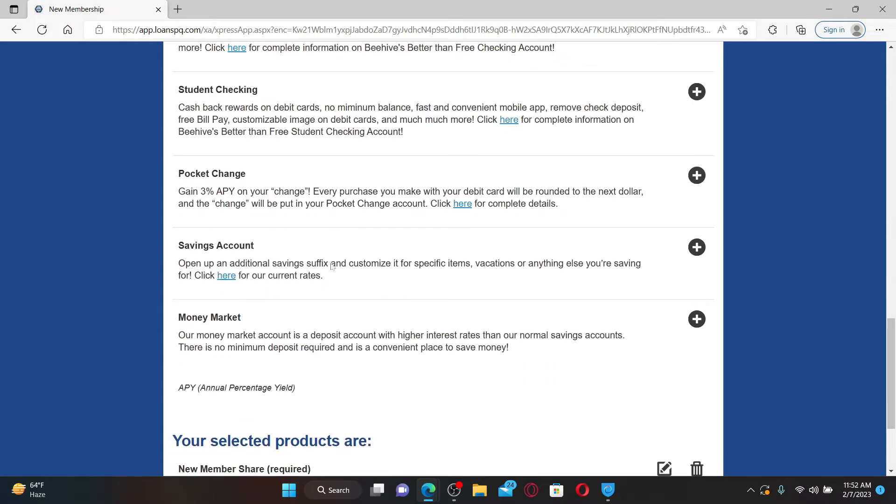
scroll("up", 3)
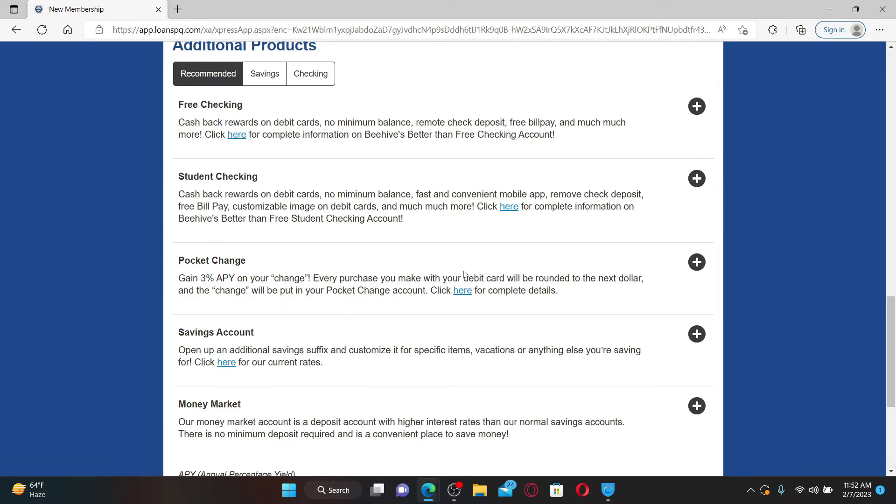
left_click(696, 406)
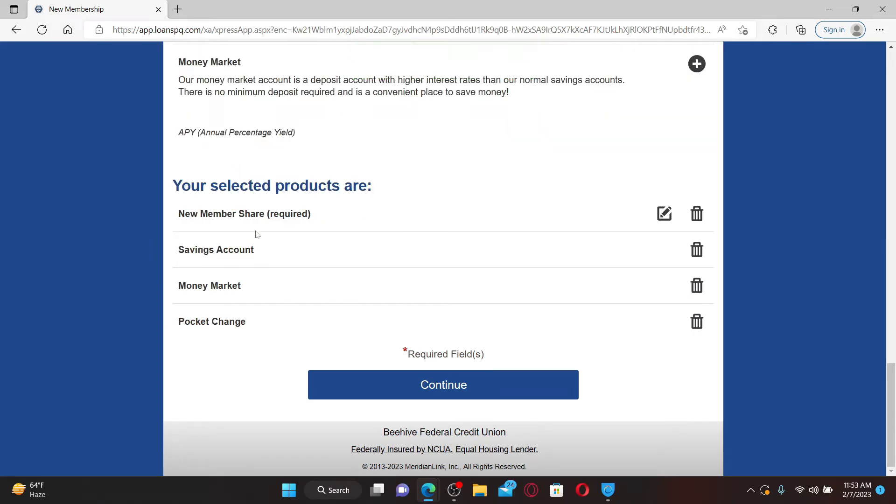
mouse_move(384, 324)
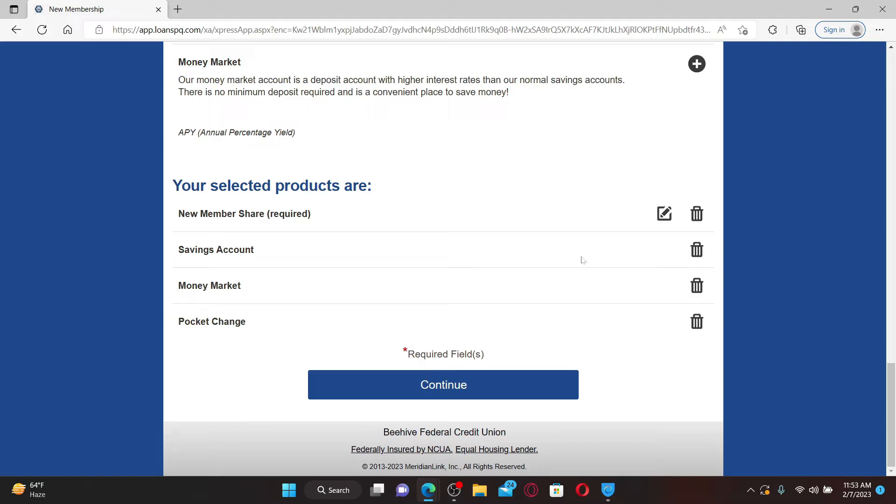
mouse_move(697, 249)
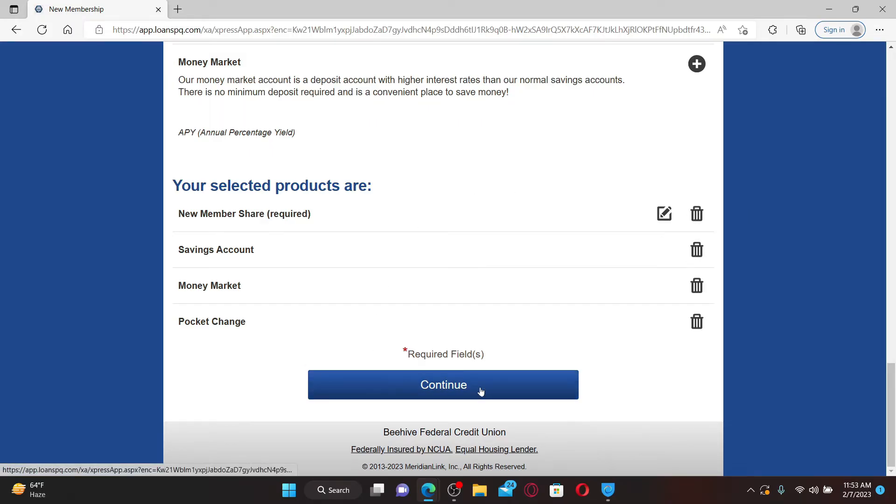
left_click(443, 384)
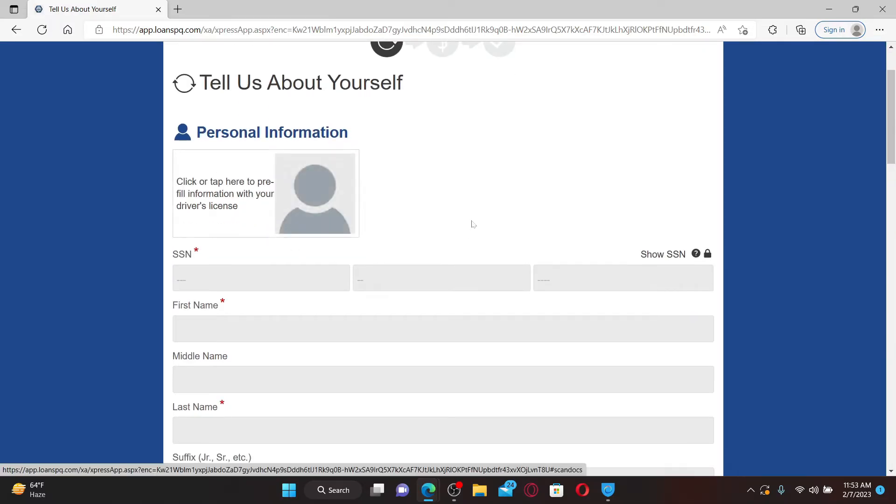
mouse_move(284, 220)
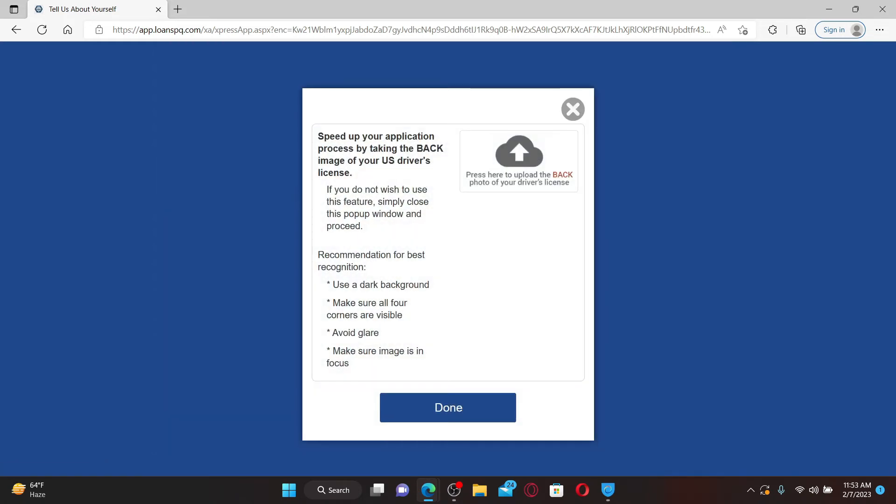
mouse_move(507, 170)
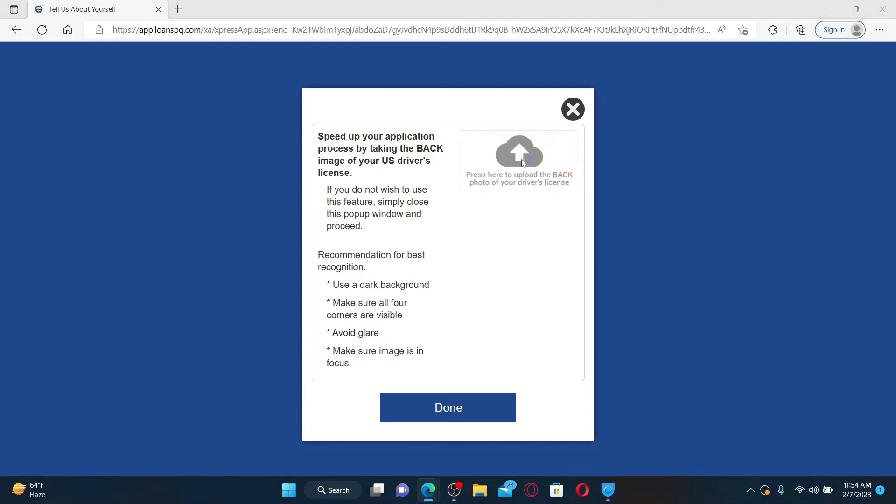
left_click(517, 152)
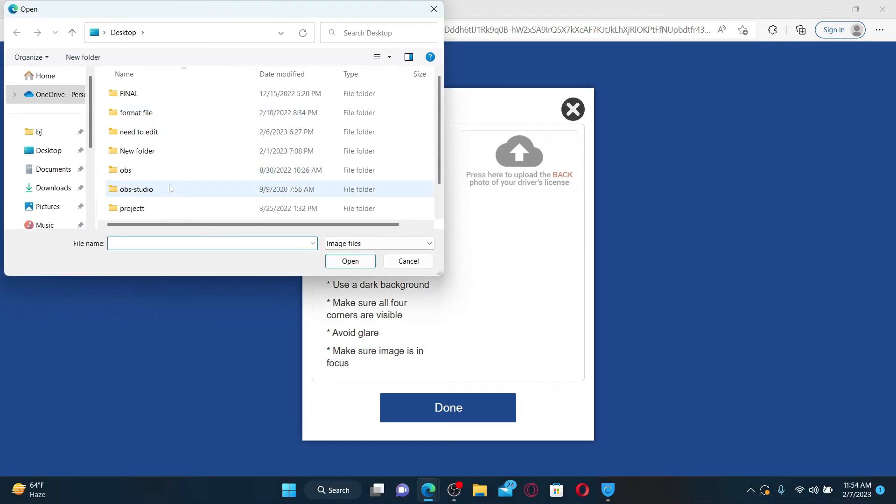
left_click(408, 262)
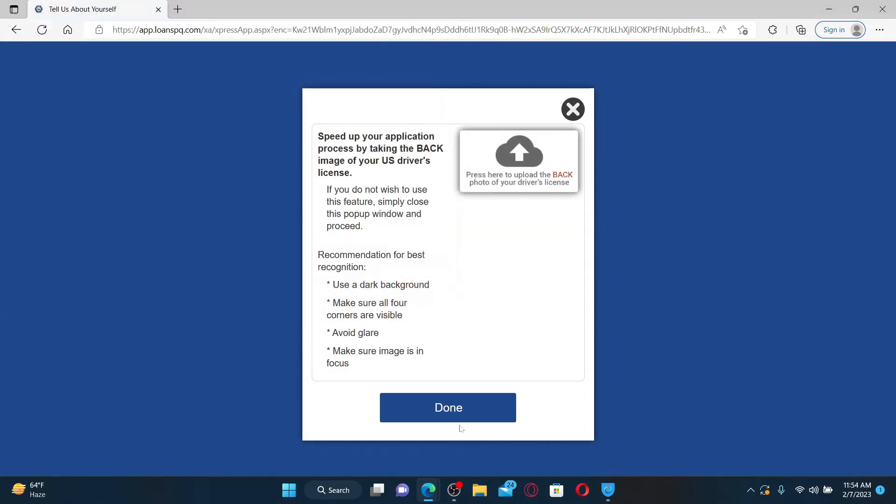
mouse_move(608, 176)
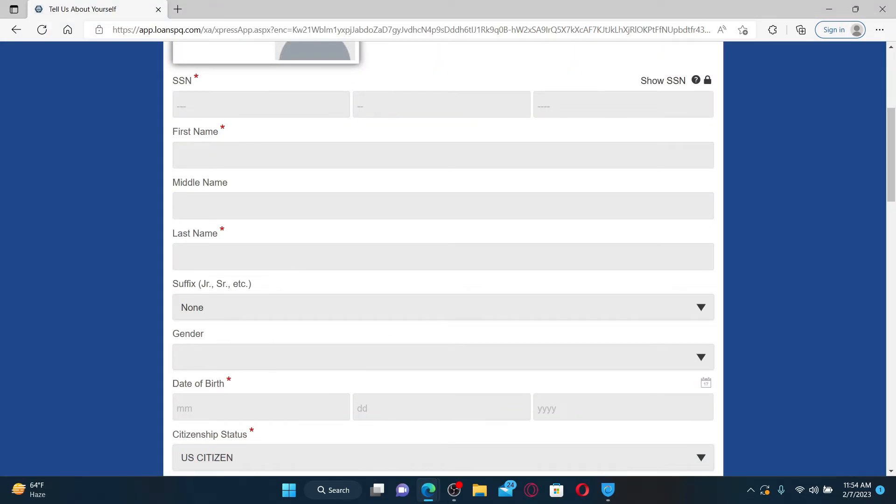
left_click(261, 104)
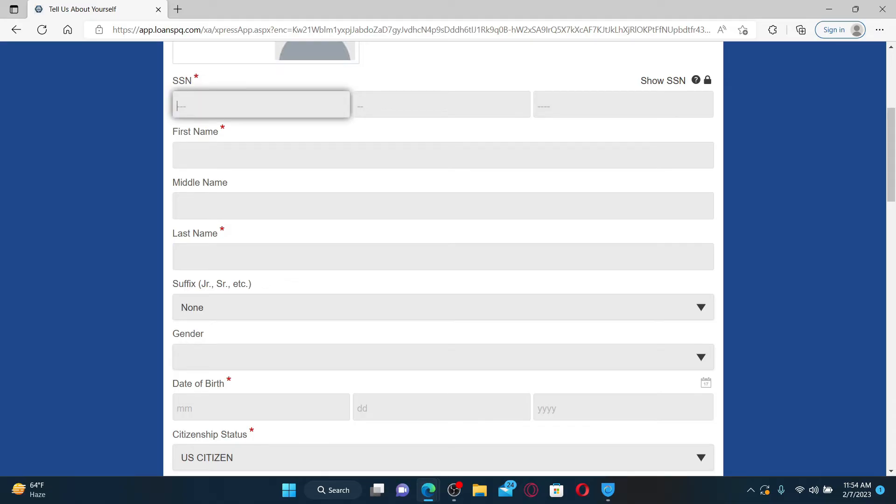
type("Rup")
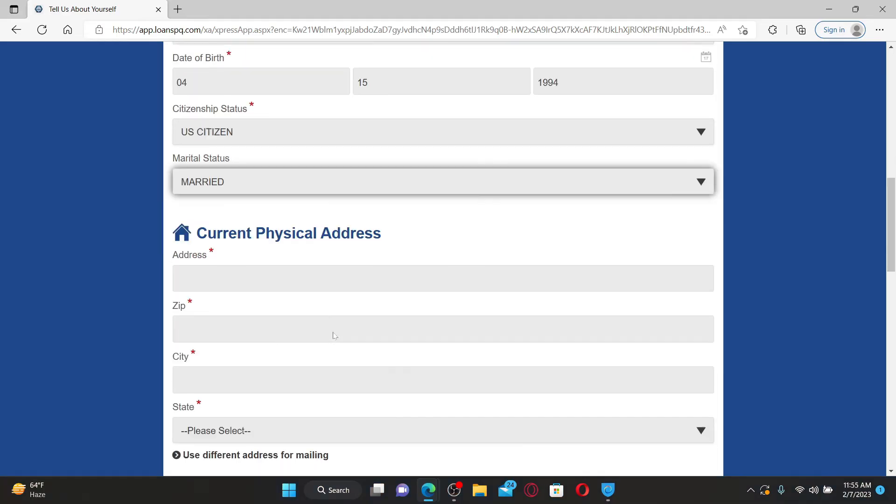
scroll("down", 3)
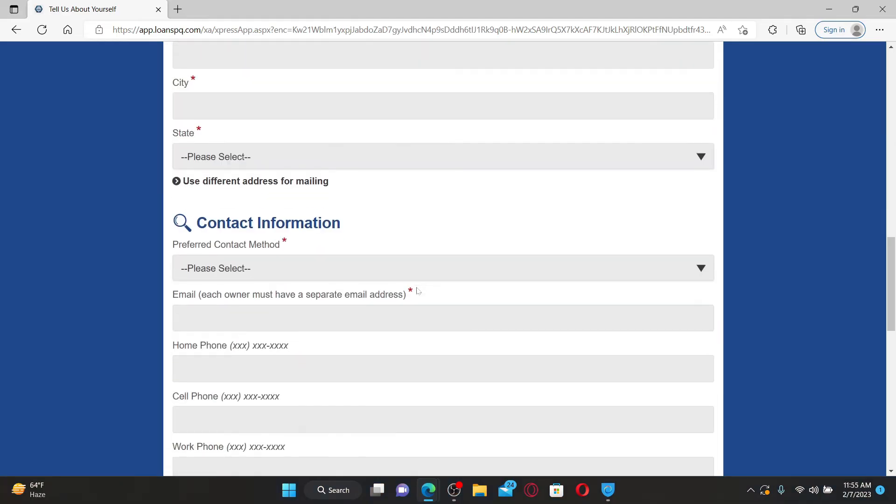
scroll("down", 3)
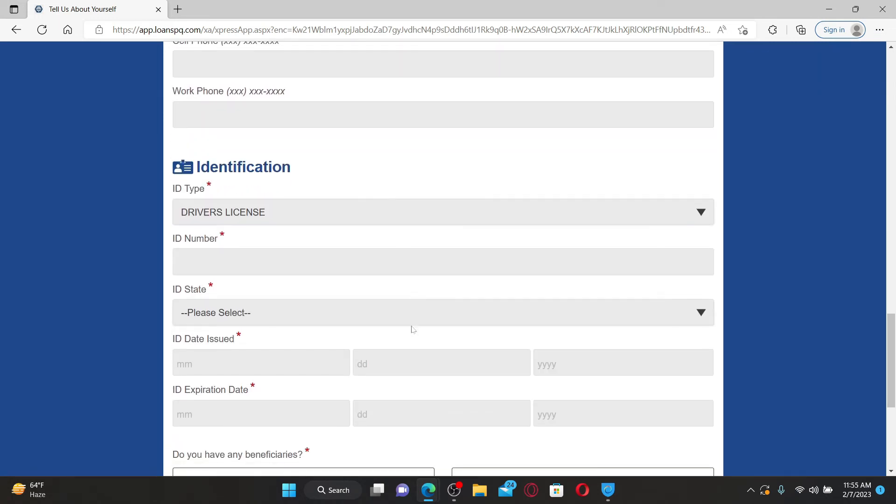
scroll("down", 3)
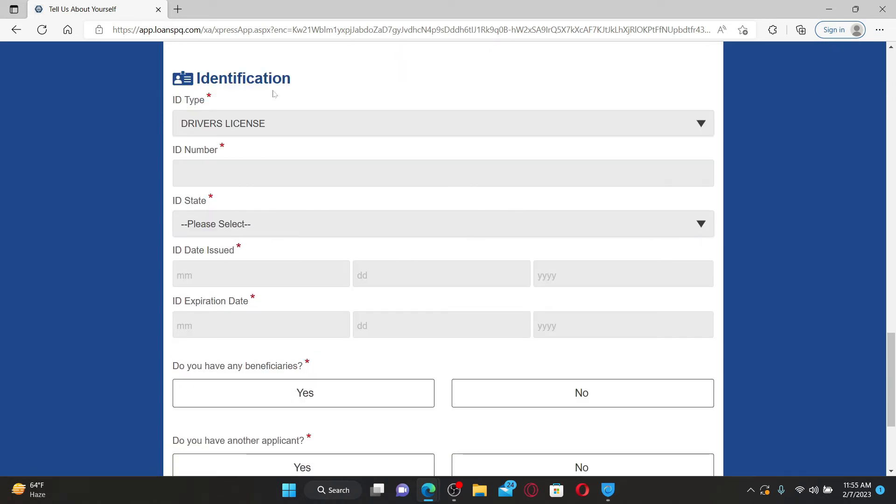